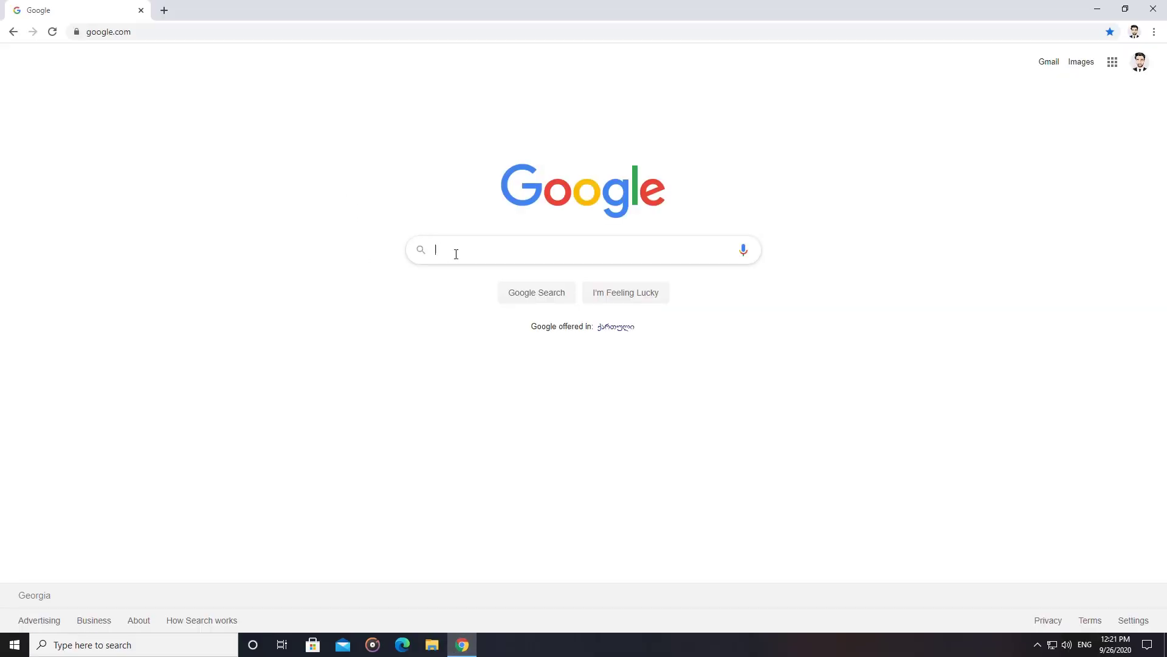
Step: Search Google for 'Download GeForce Experience' and follow the NVIDIA GeForce Experience result
type("Download GeForce Experience")
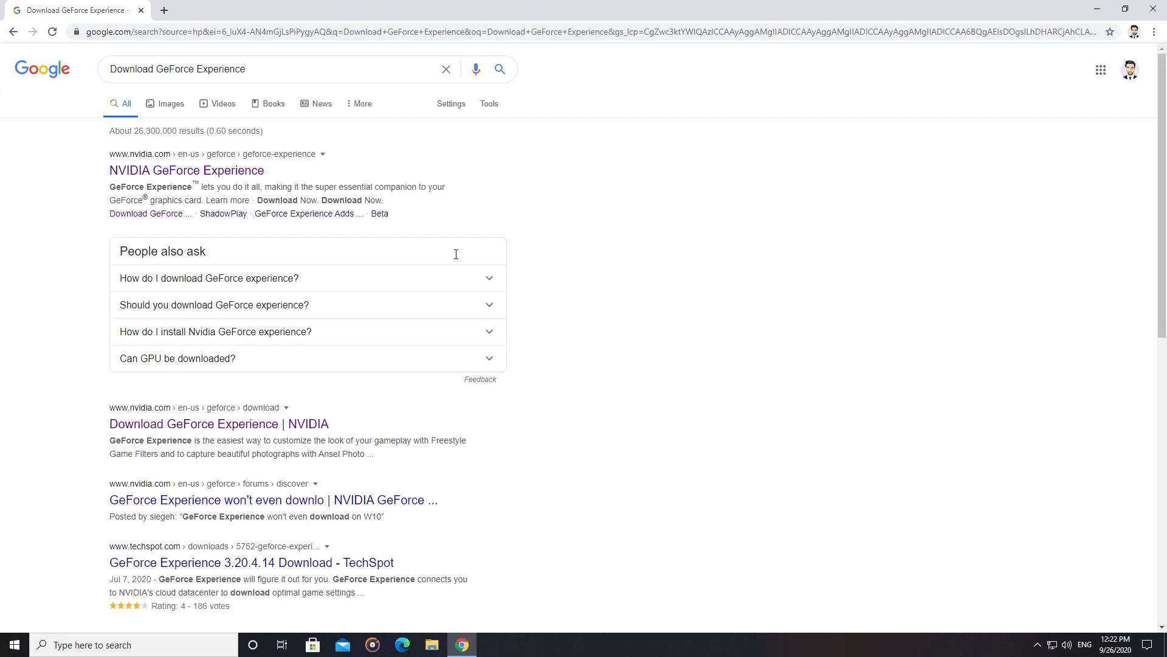
left_click(186, 170)
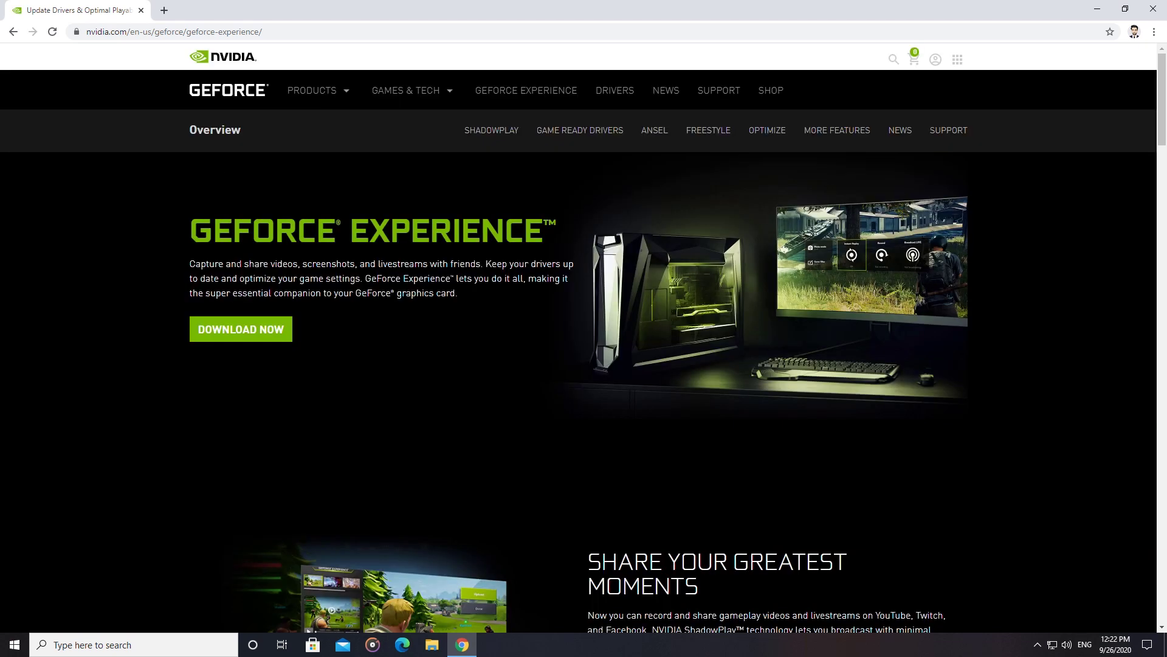
Step: Download the GeForce Experience installer via DOWNLOAD NOW and run the downloaded .exe
left_click(251, 328)
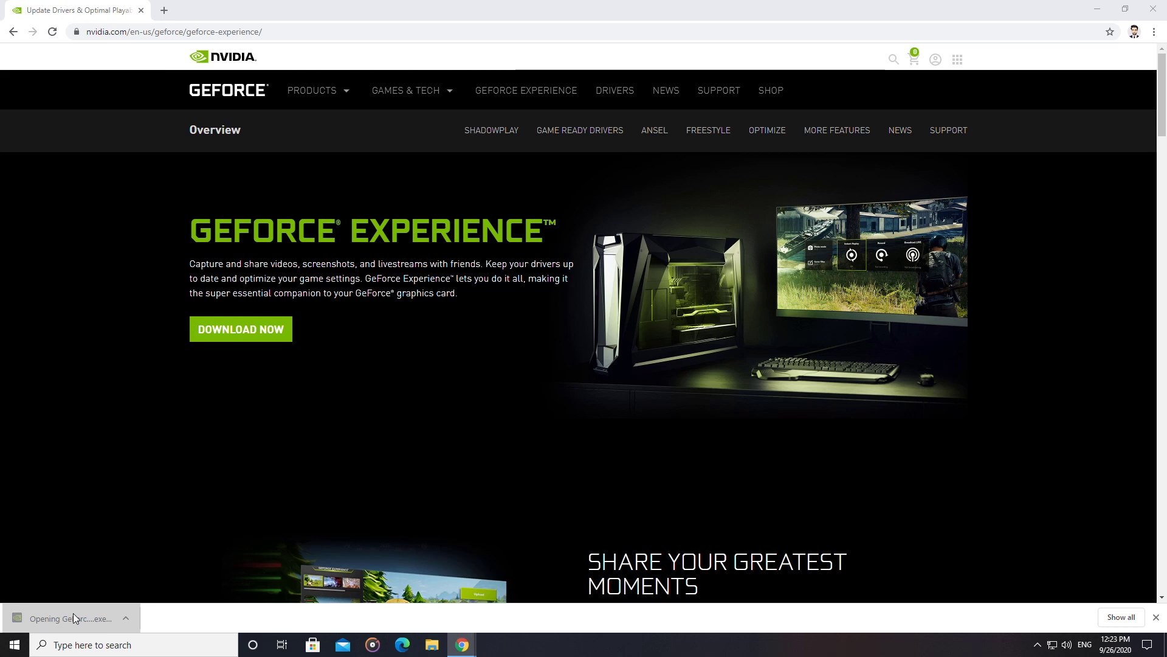
left_click(71, 618)
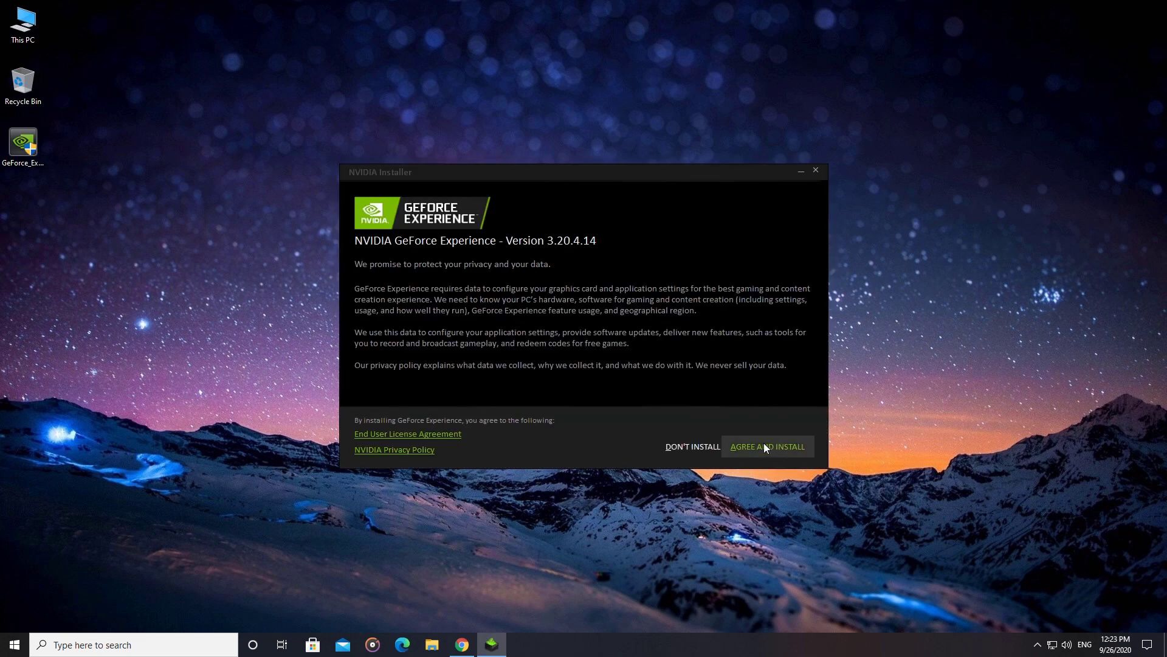
Step: Accept the privacy terms with AGREE AND INSTALL and let GeForce Experience install
left_click(768, 446)
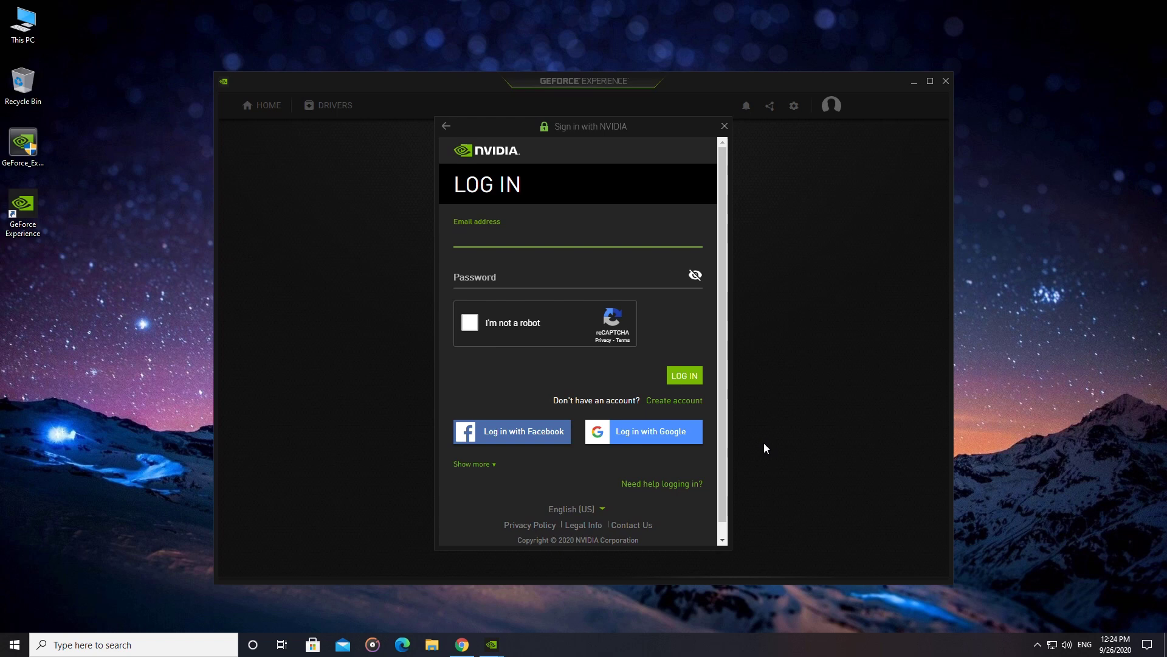
Step: Sign in to an existing NVIDIA account with email, password and reCAPTCHA confirmed
left_click(673, 400)
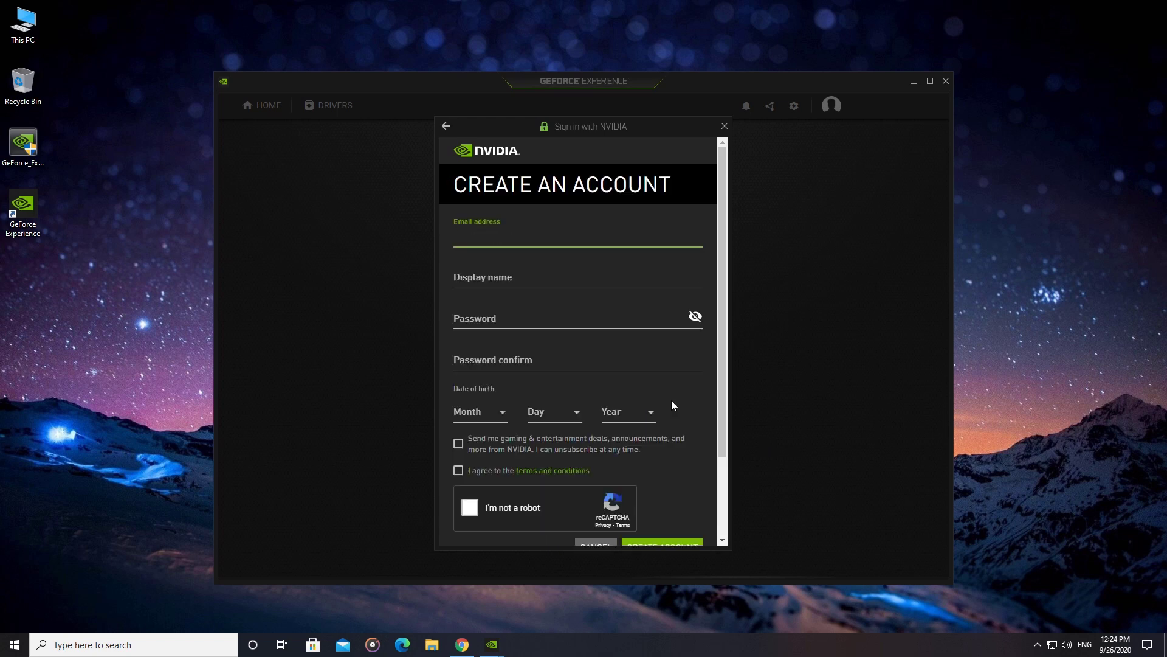
left_click(579, 239)
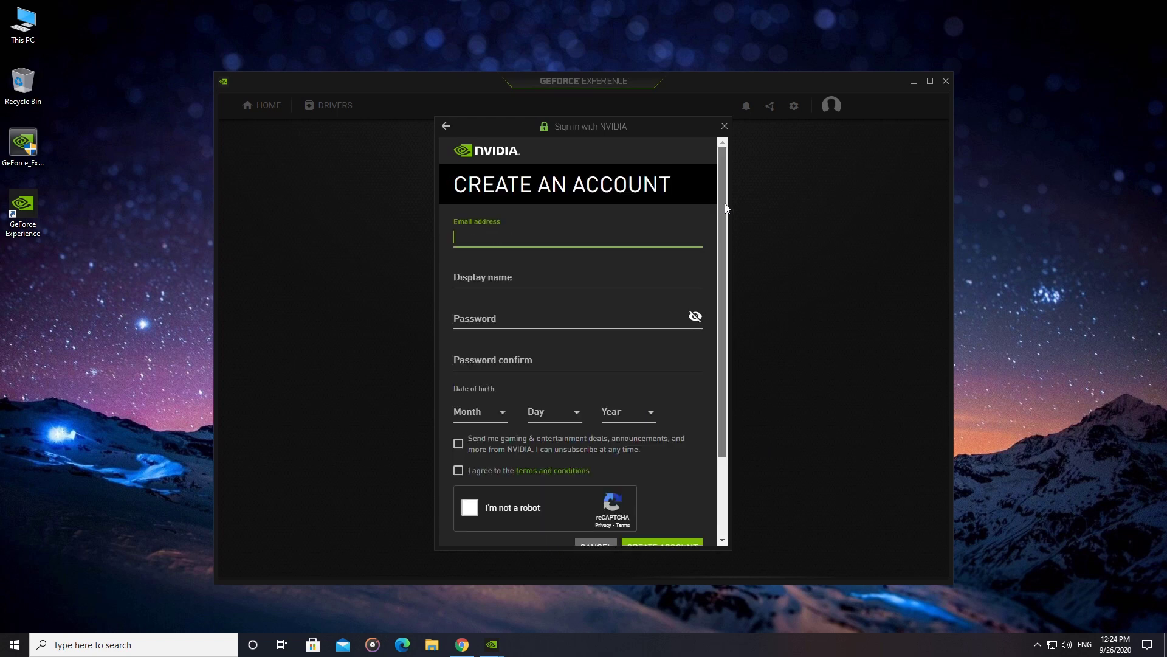
scroll("down", 3)
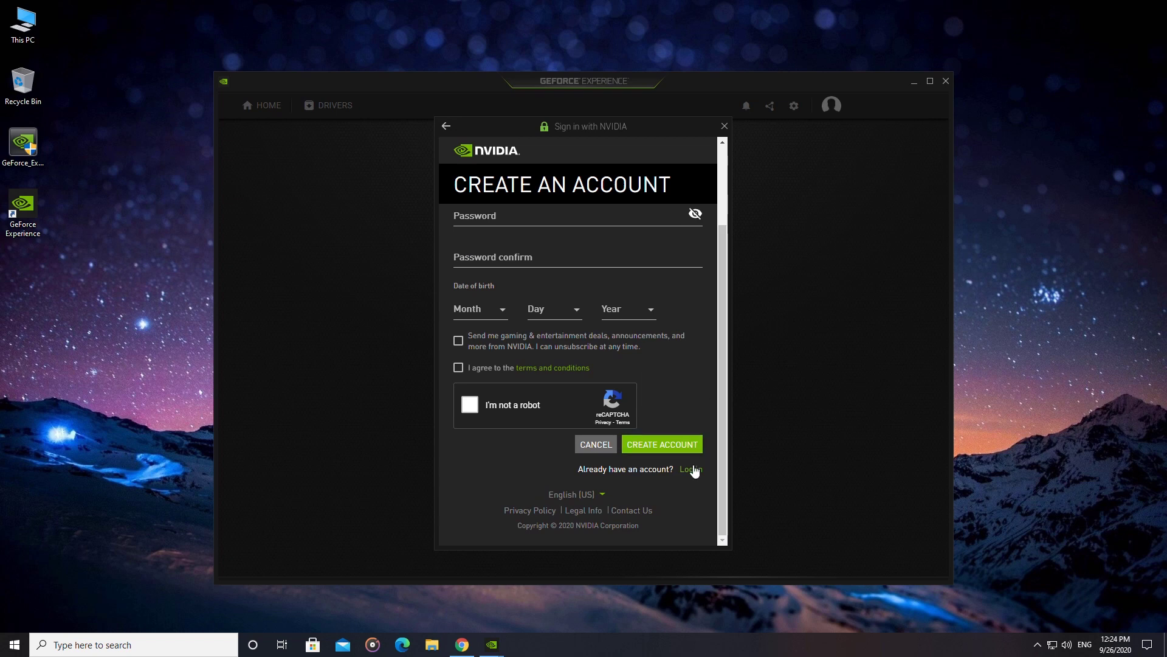
left_click(689, 469)
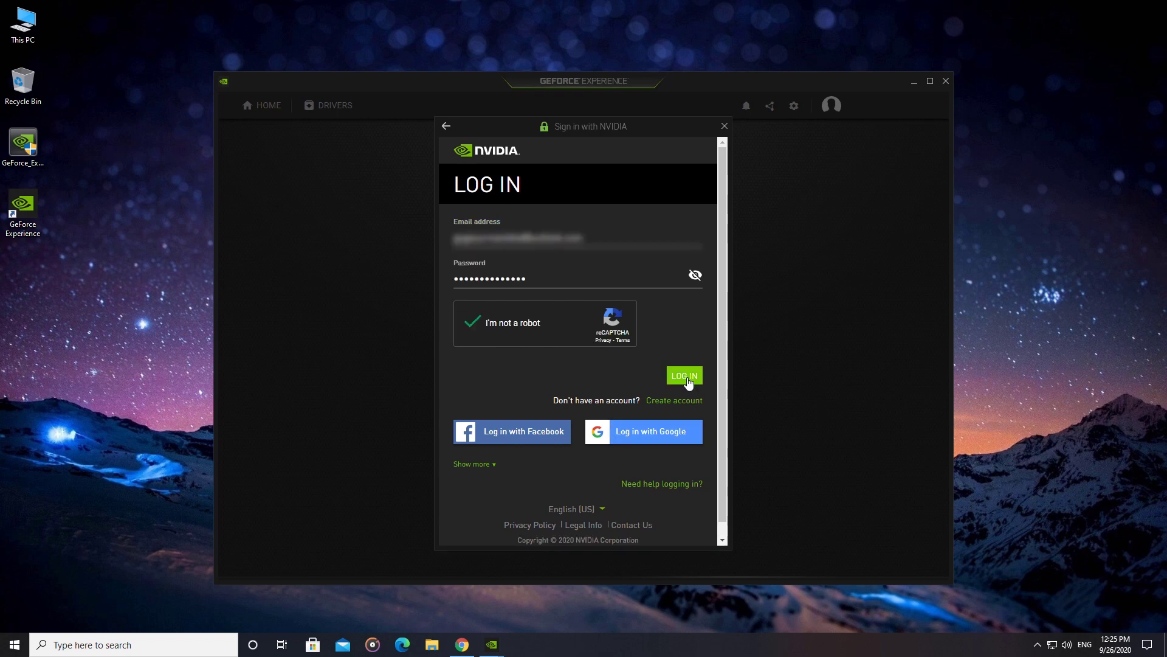
left_click(684, 376)
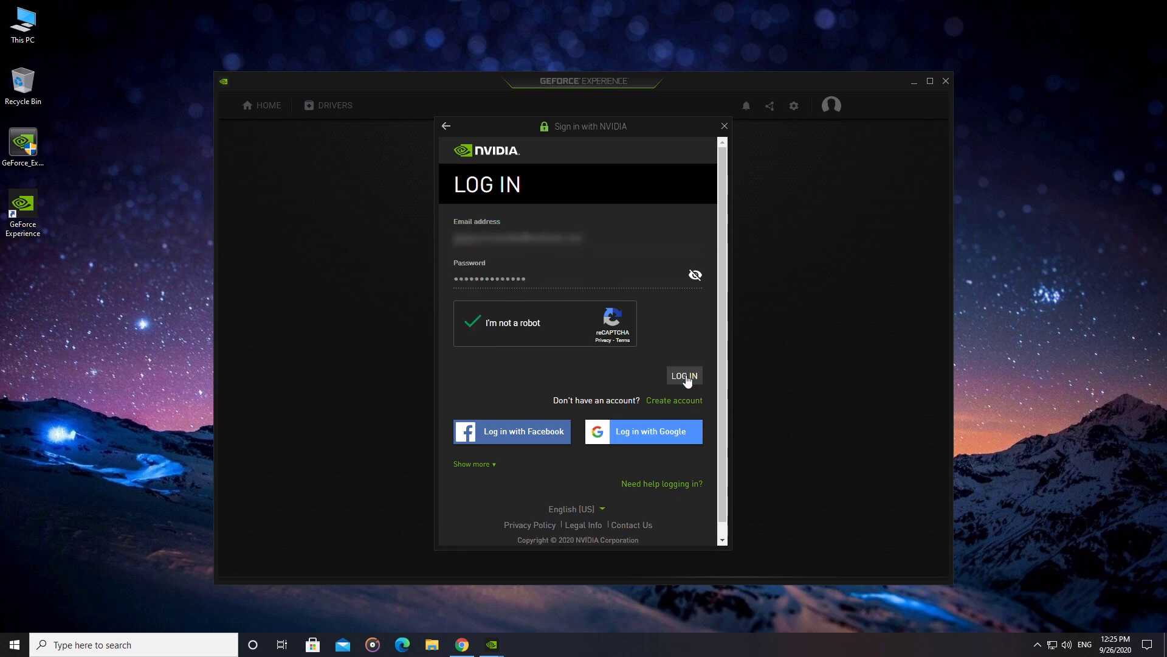
left_click(684, 376)
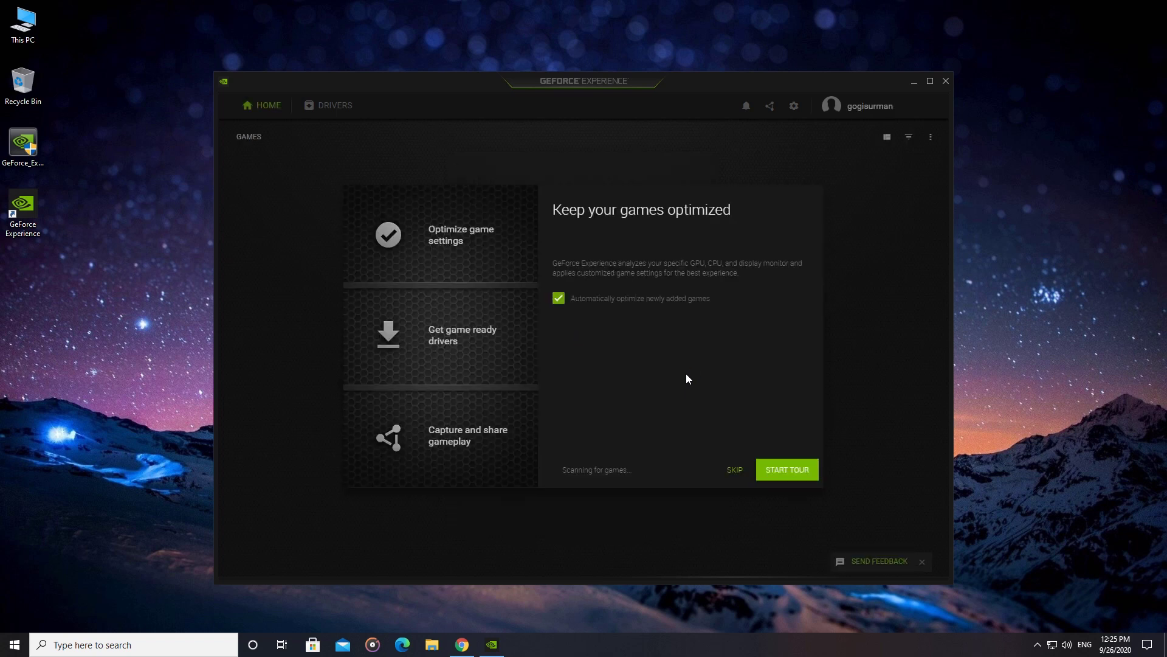
mouse_move(776, 476)
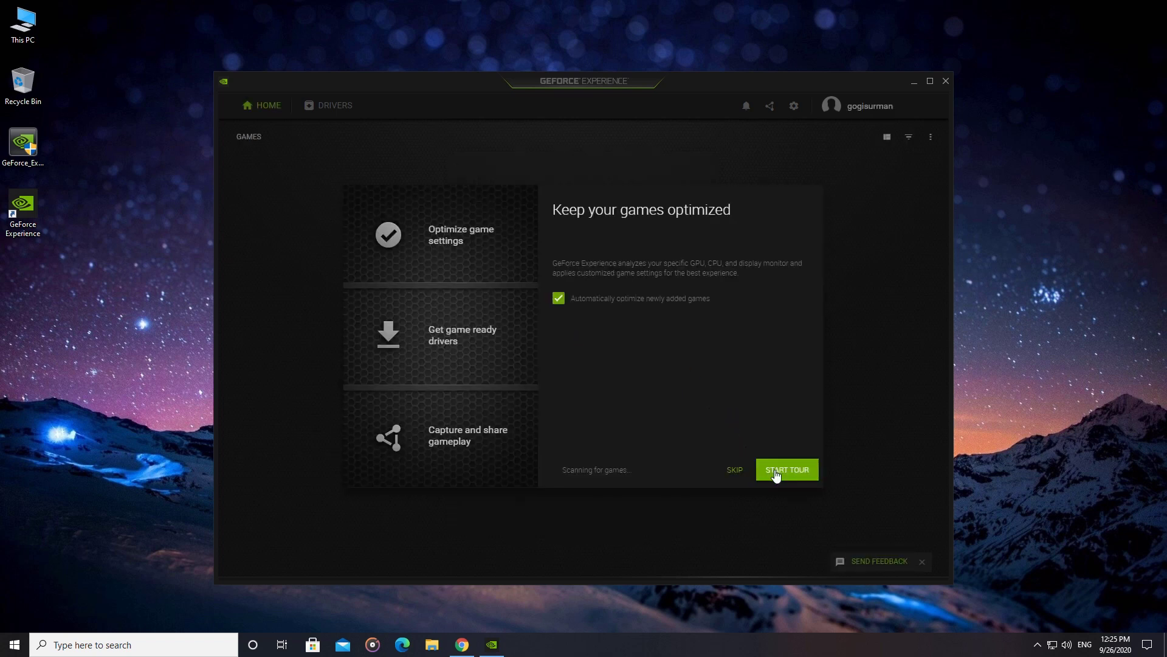
Step: Start the introductory feature tour and advance past the drivers tip
left_click(787, 469)
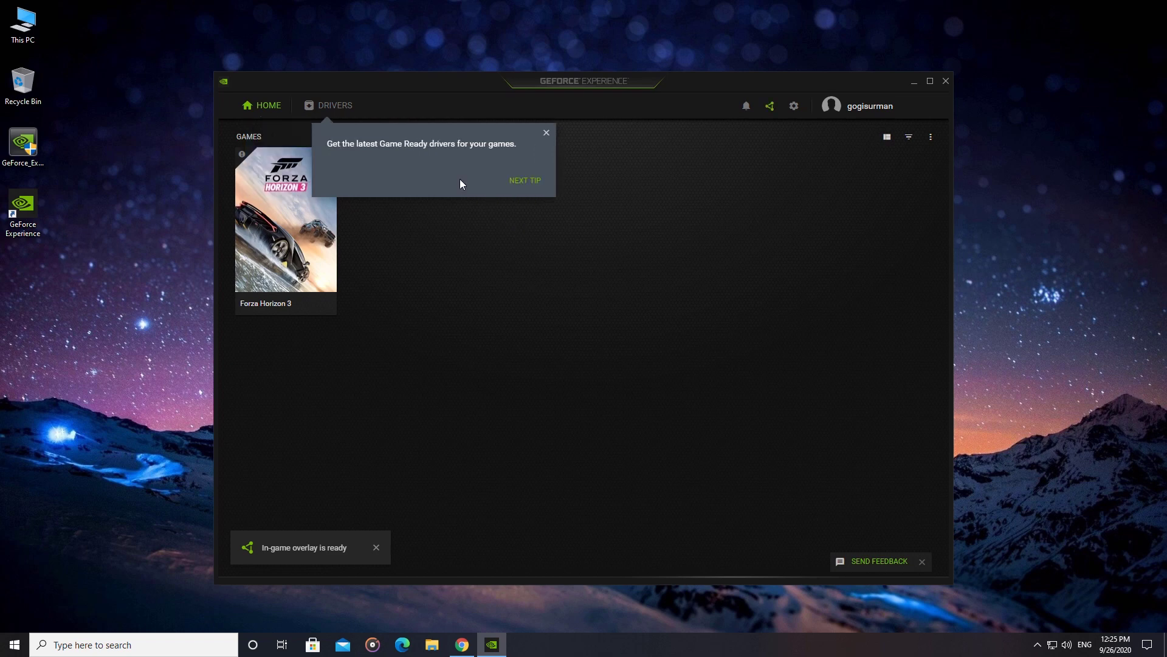
left_click(526, 180)
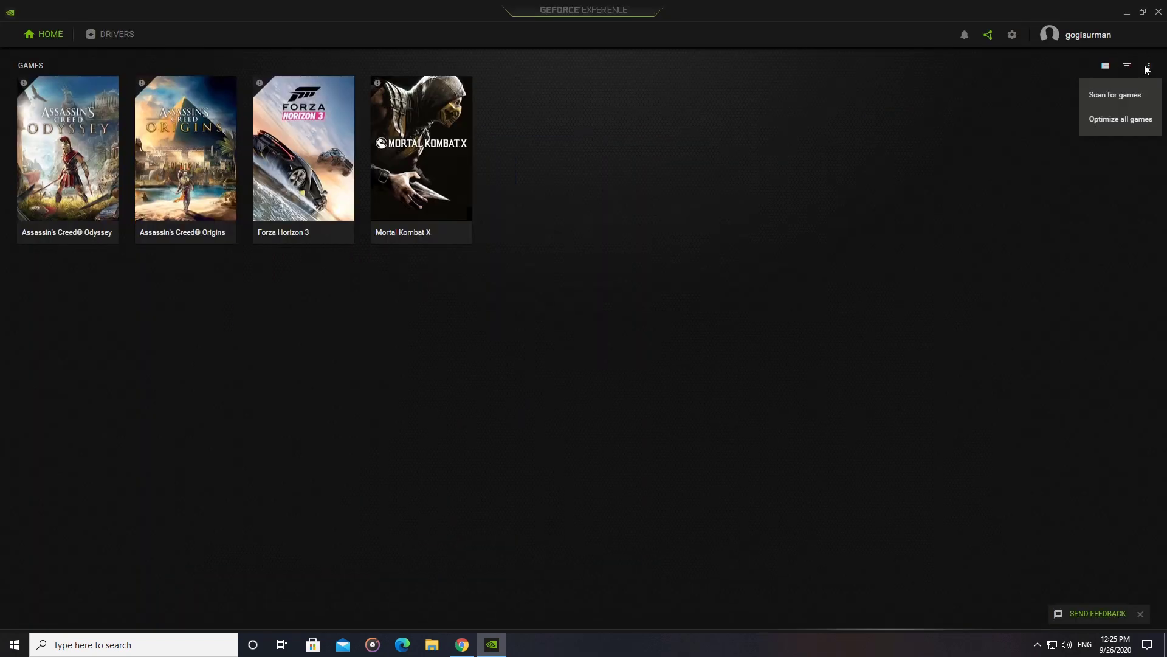
Step: Optimize all four library games and view Mortal Kombat X's optimal settings
left_click(1121, 119)
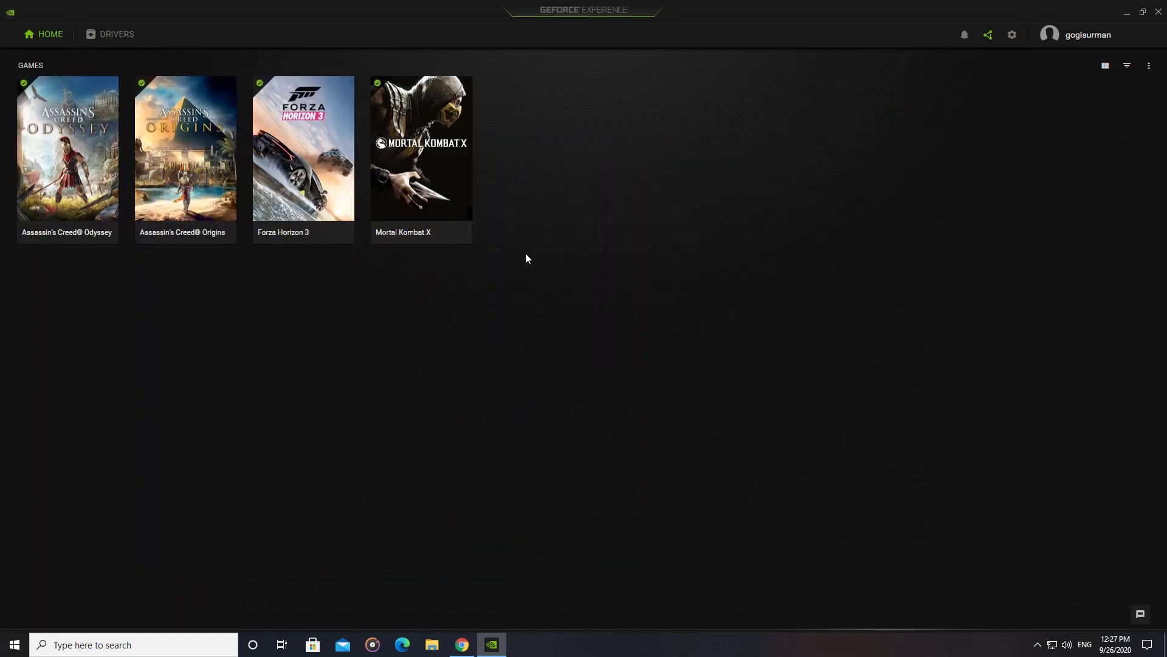
left_click(421, 151)
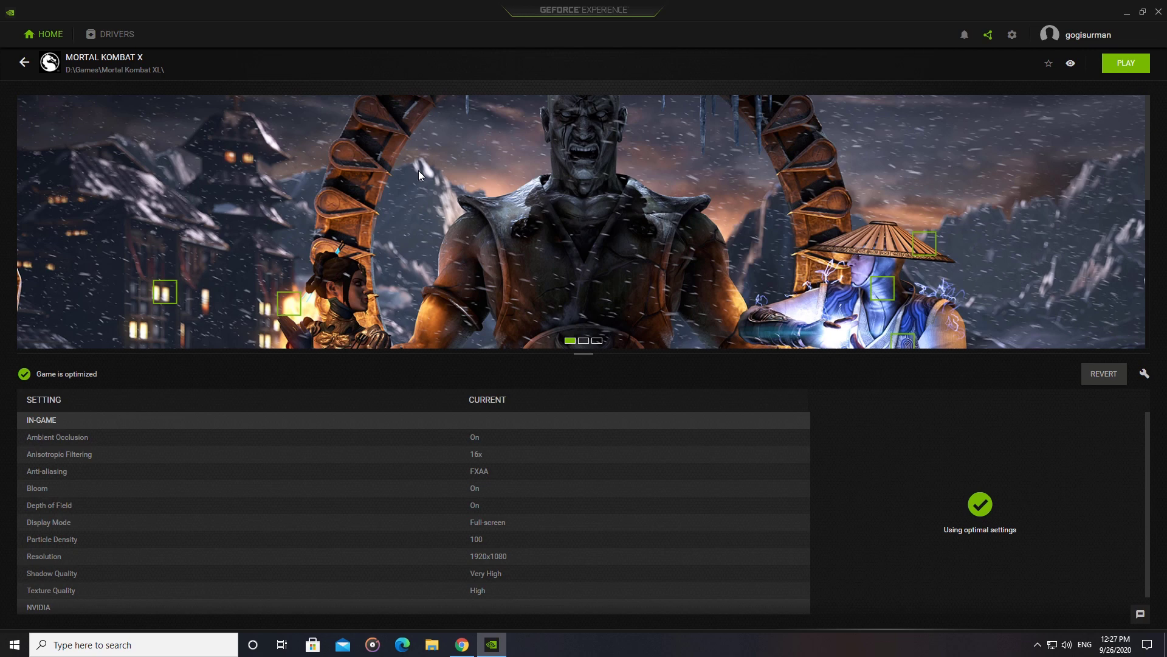